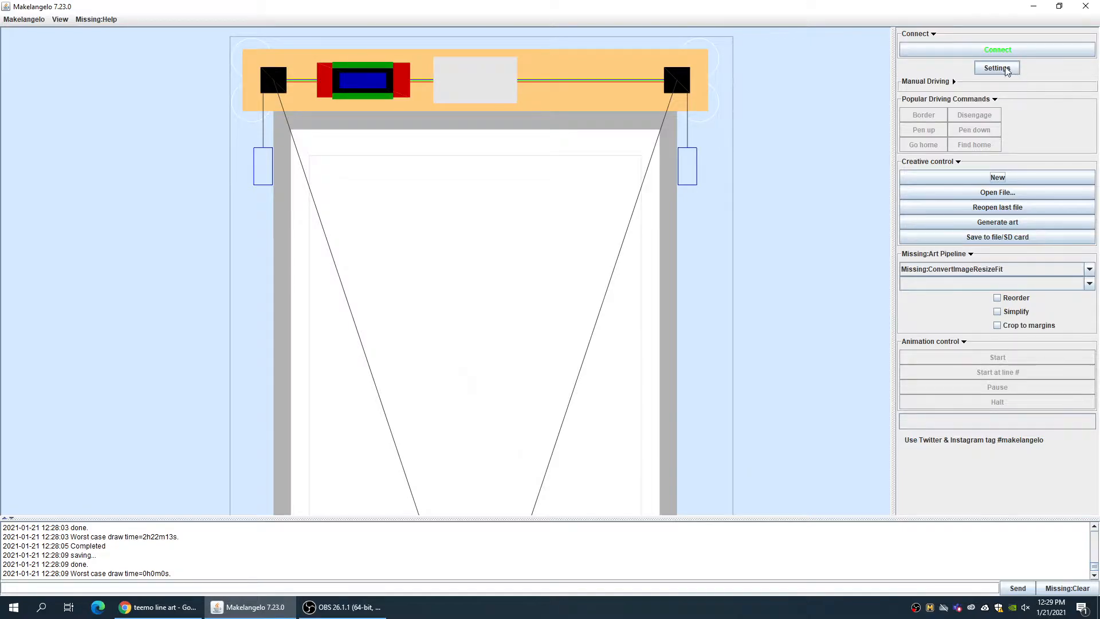
Set the machine's paper size to A1 (594 x 841 mm) in Settings and confirm
click(997, 68)
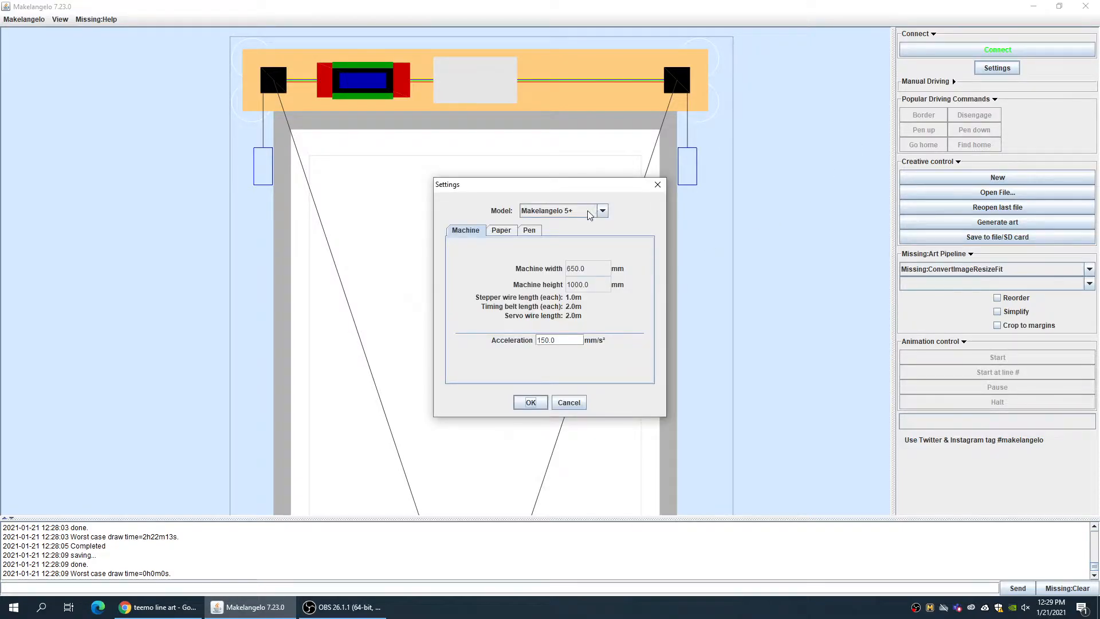
click(603, 211)
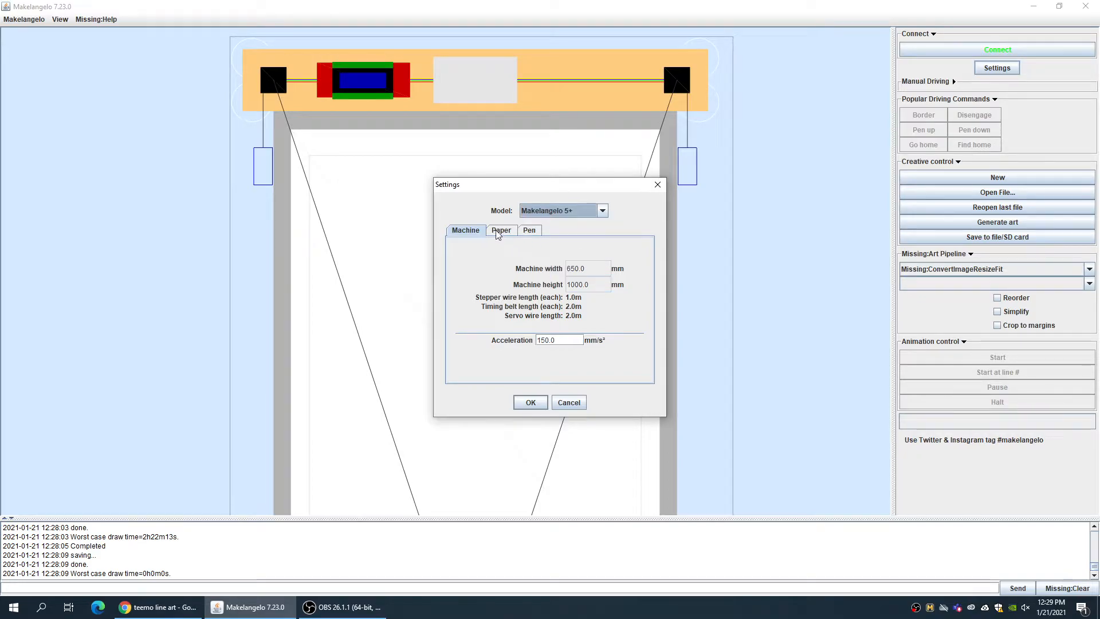
click(502, 230)
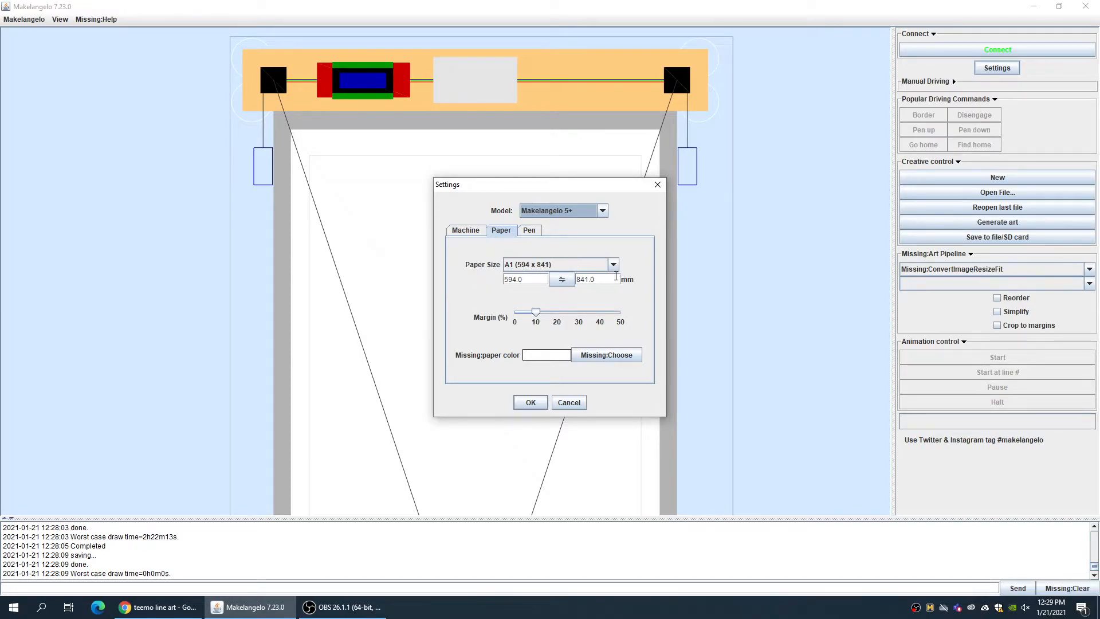
click(530, 403)
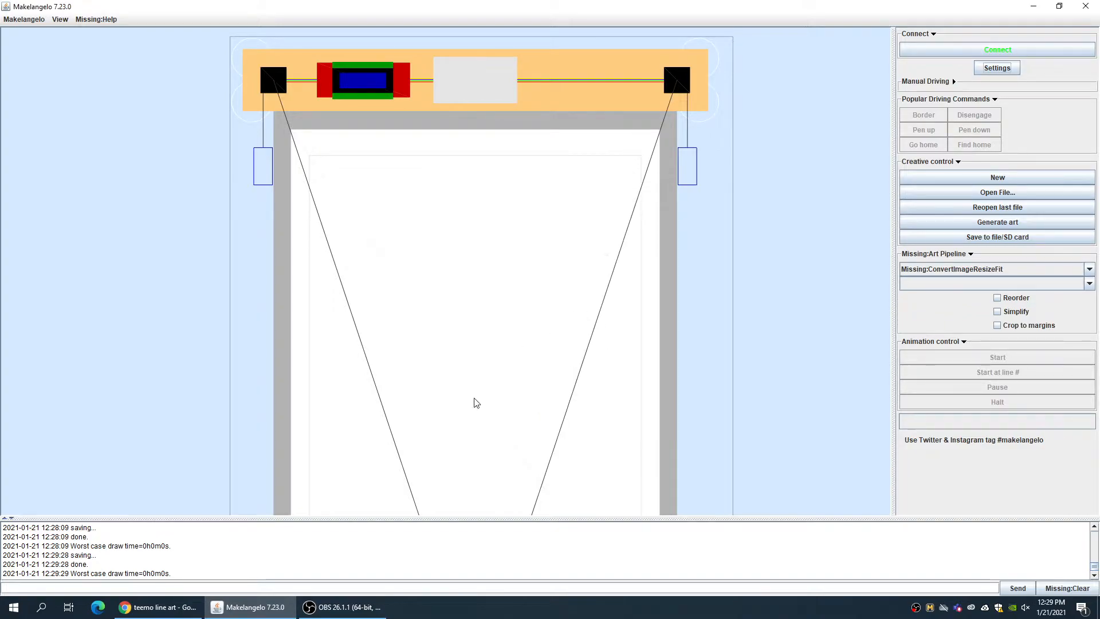
Return to Chrome's Google Images results for Teemo line art
click(126, 608)
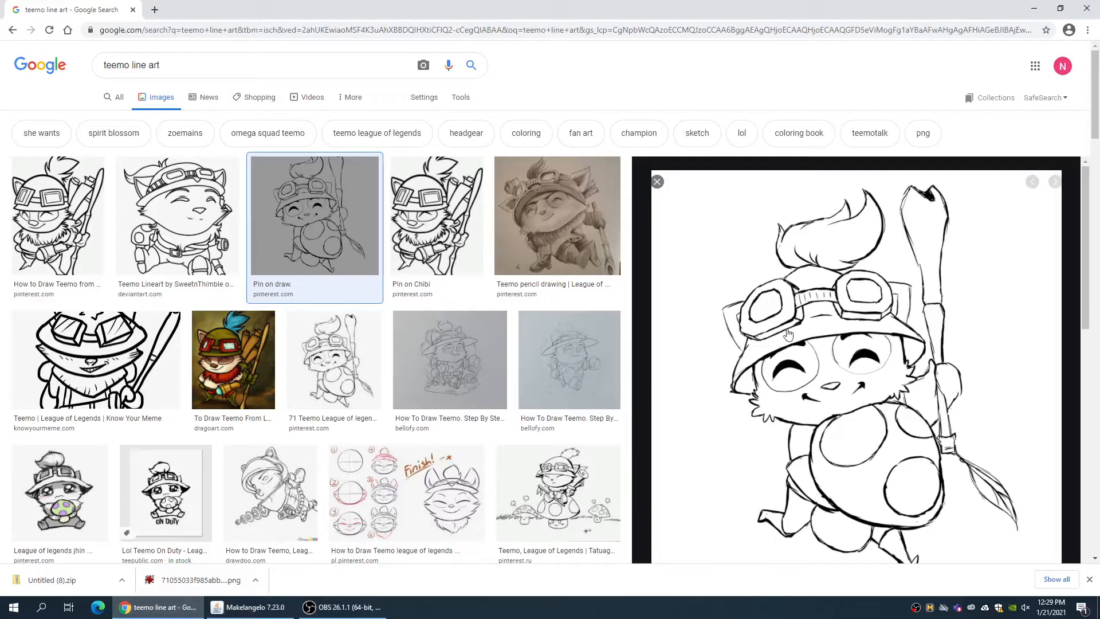
mouse_move(878, 378)
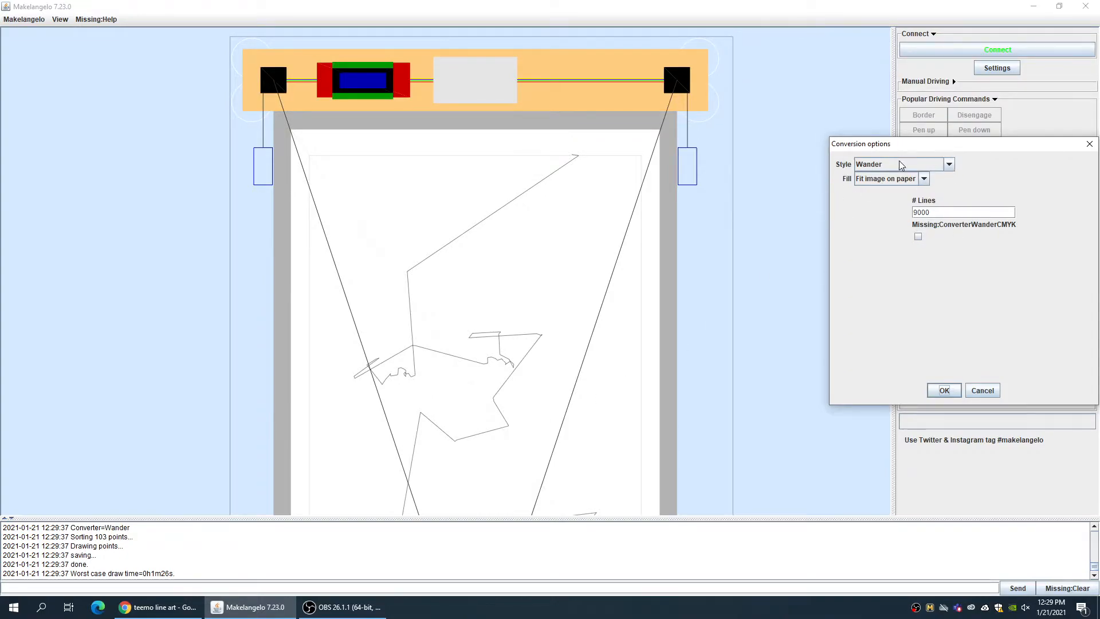
Try Sandy Noble Style and Random lines, then convert the Teemo picture with Pulsing Spiral
click(949, 166)
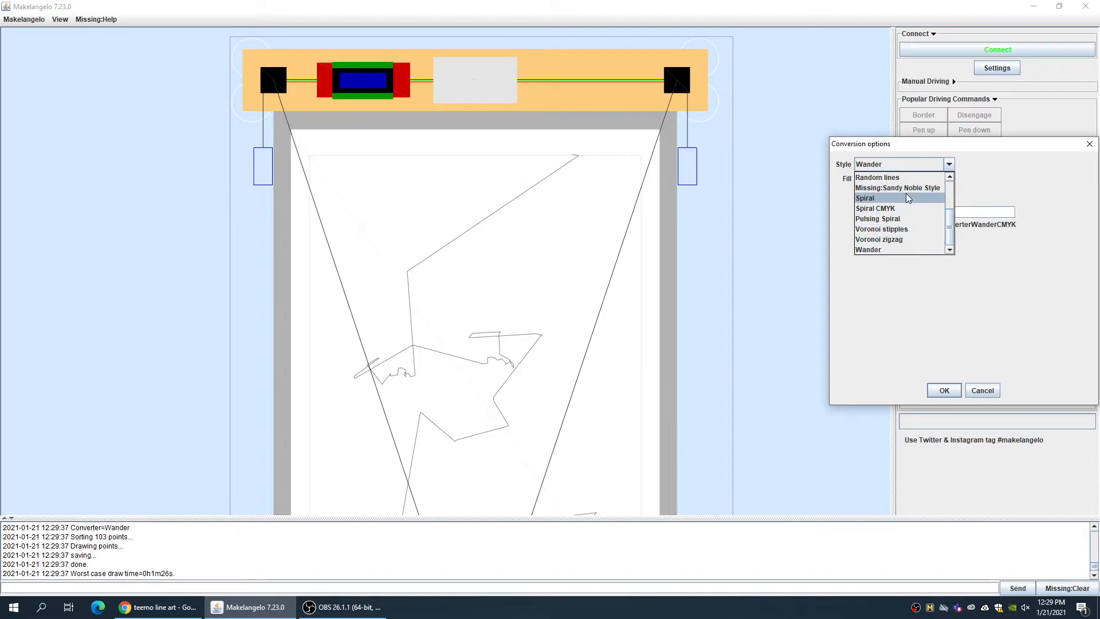
click(882, 229)
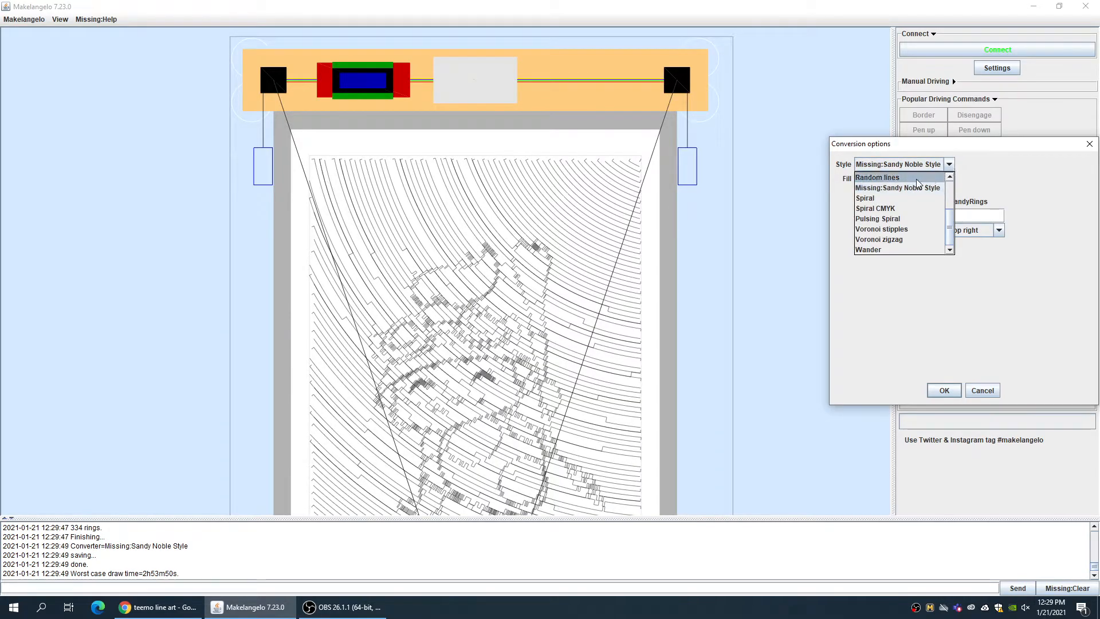
click(878, 176)
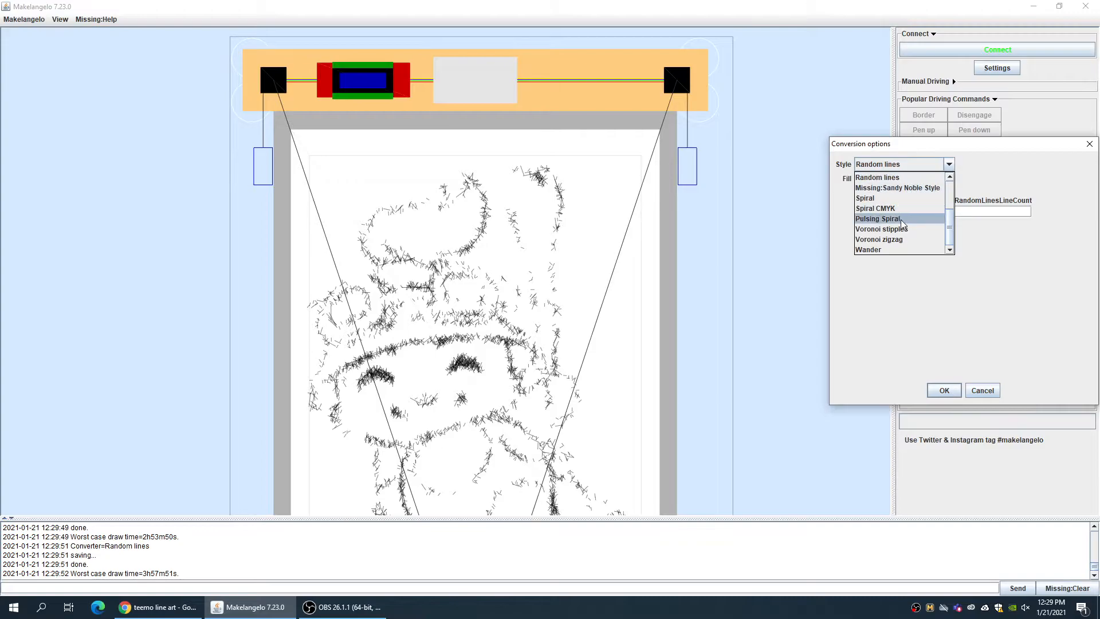
click(878, 217)
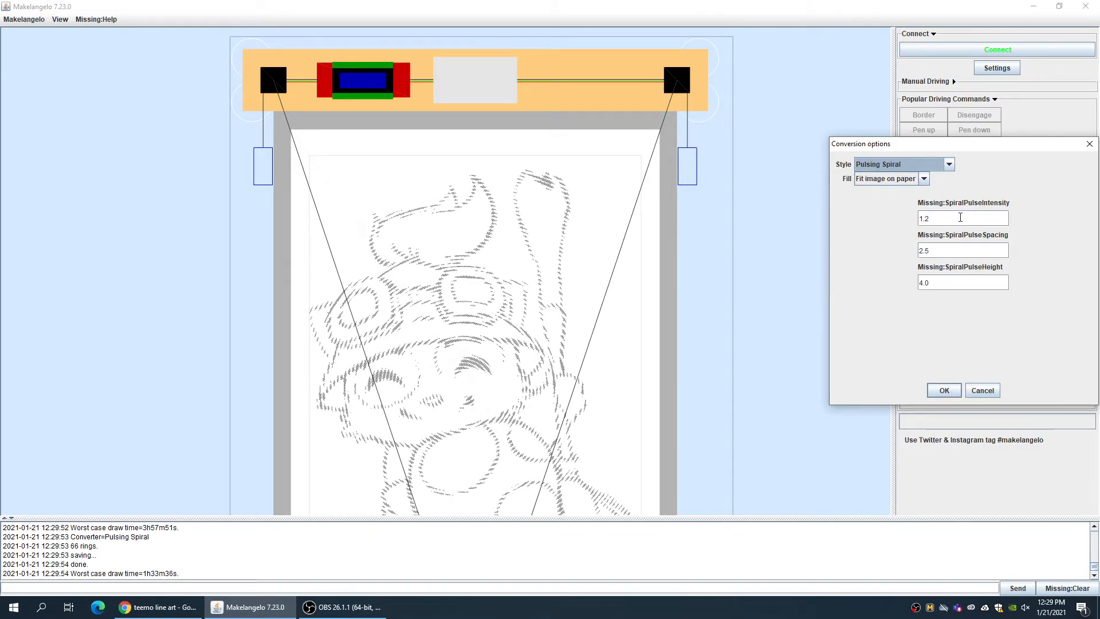
mouse_move(944, 392)
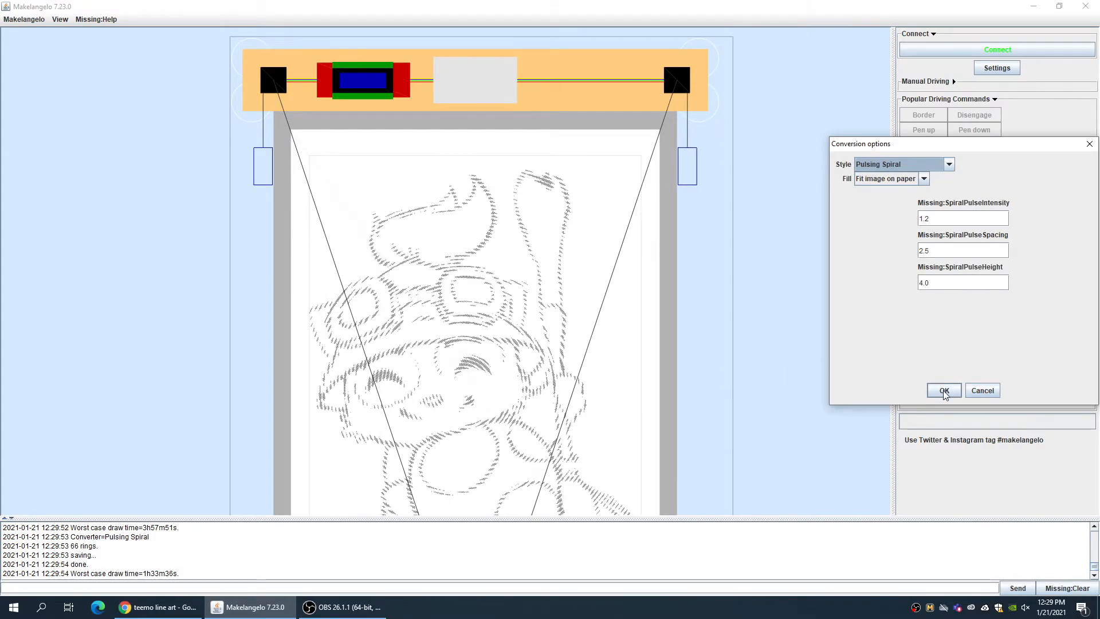
Accept the conversion and save the drawing as TEEMO in GCODE (ngc) format to Documents
click(944, 389)
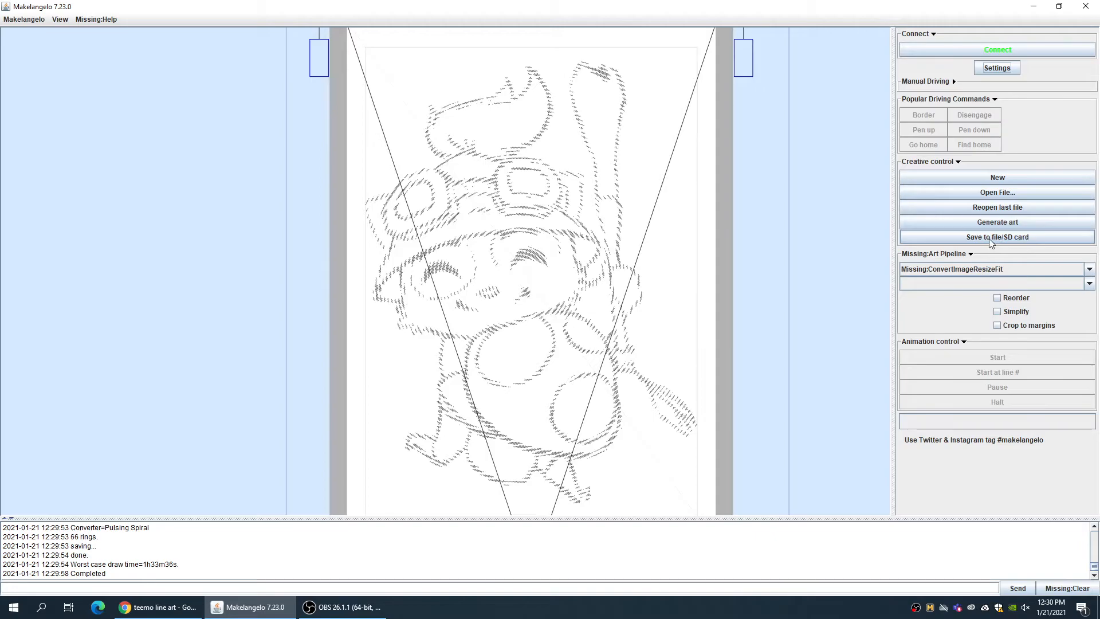
mouse_move(999, 244)
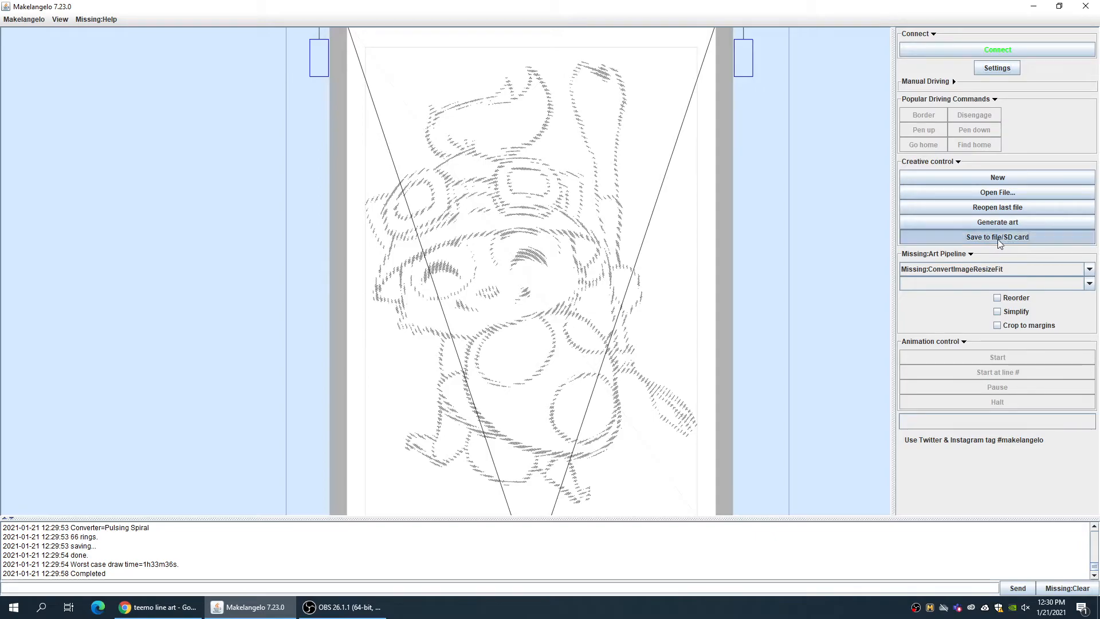
click(997, 236)
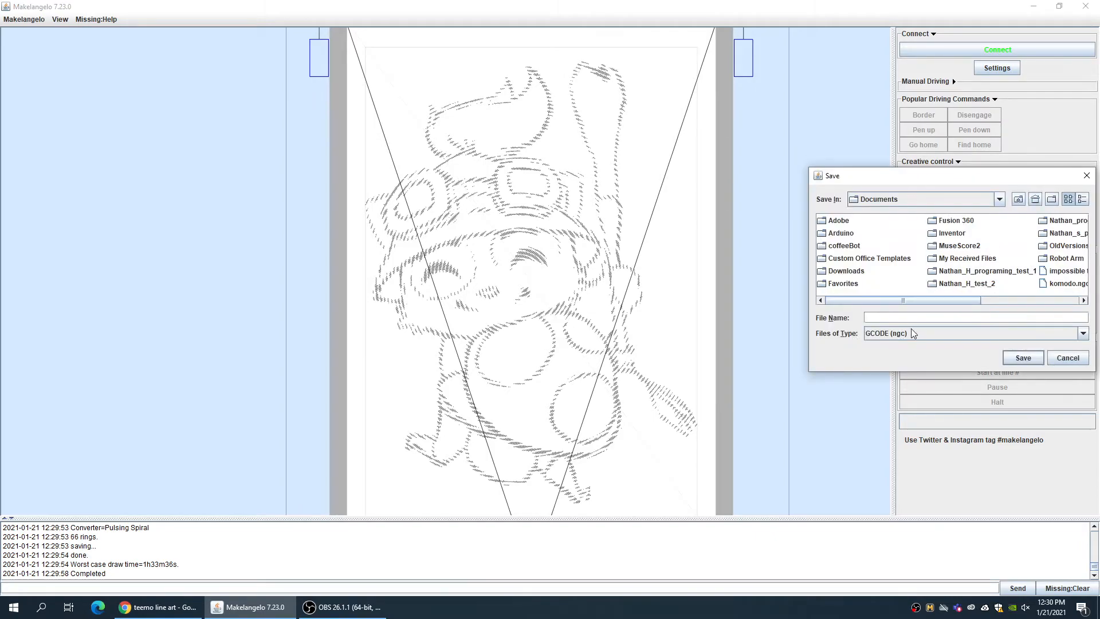
mouse_move(887, 341)
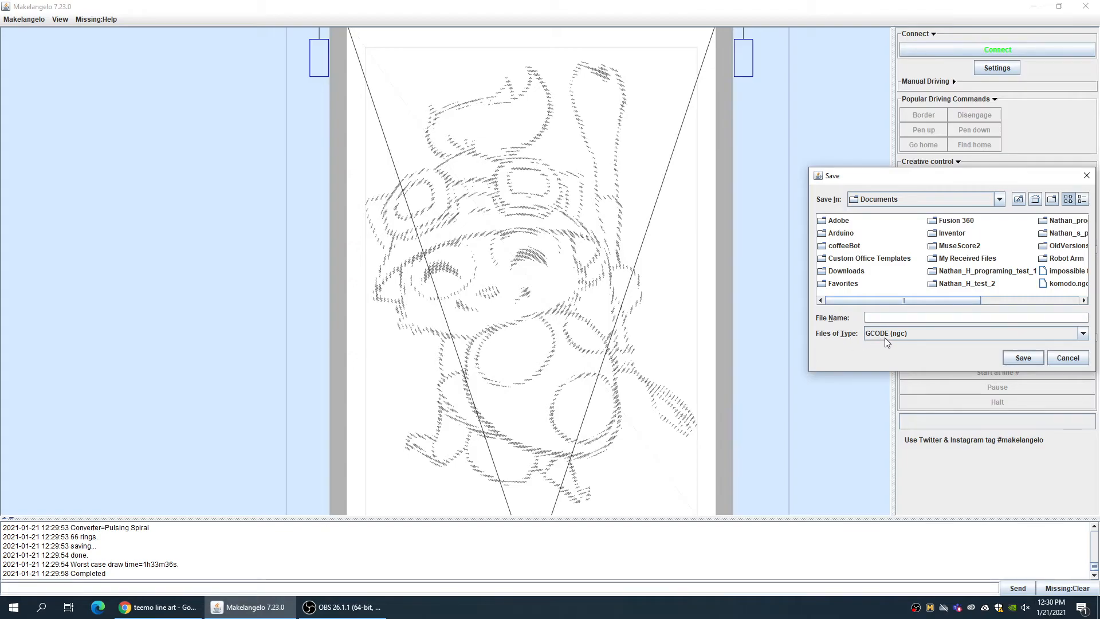
click(910, 317)
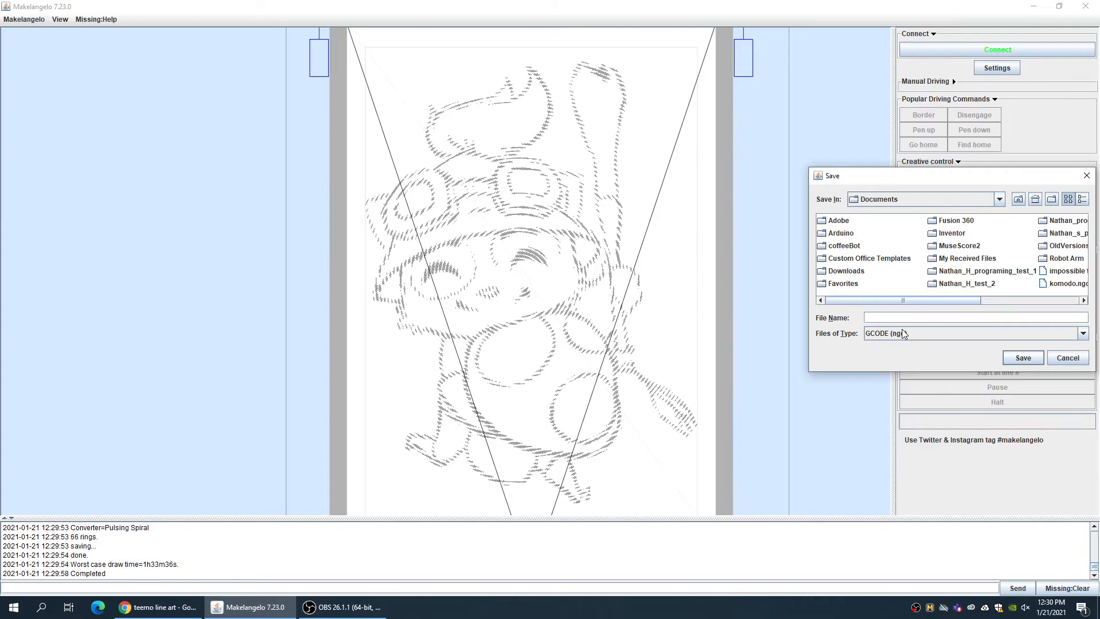
text(TEEMO)
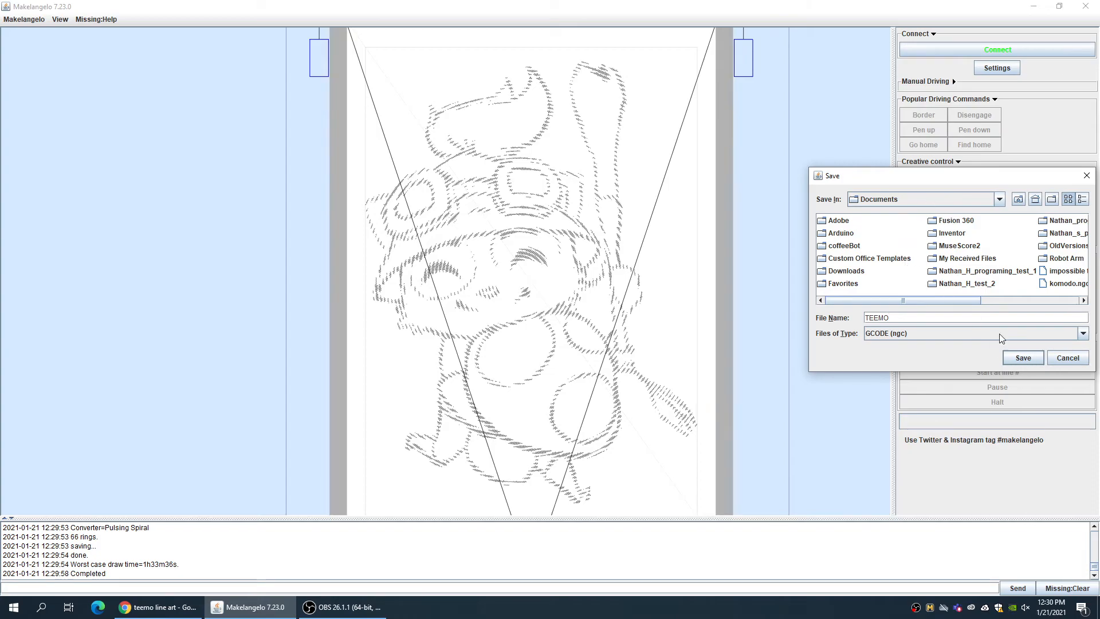
click(1023, 358)
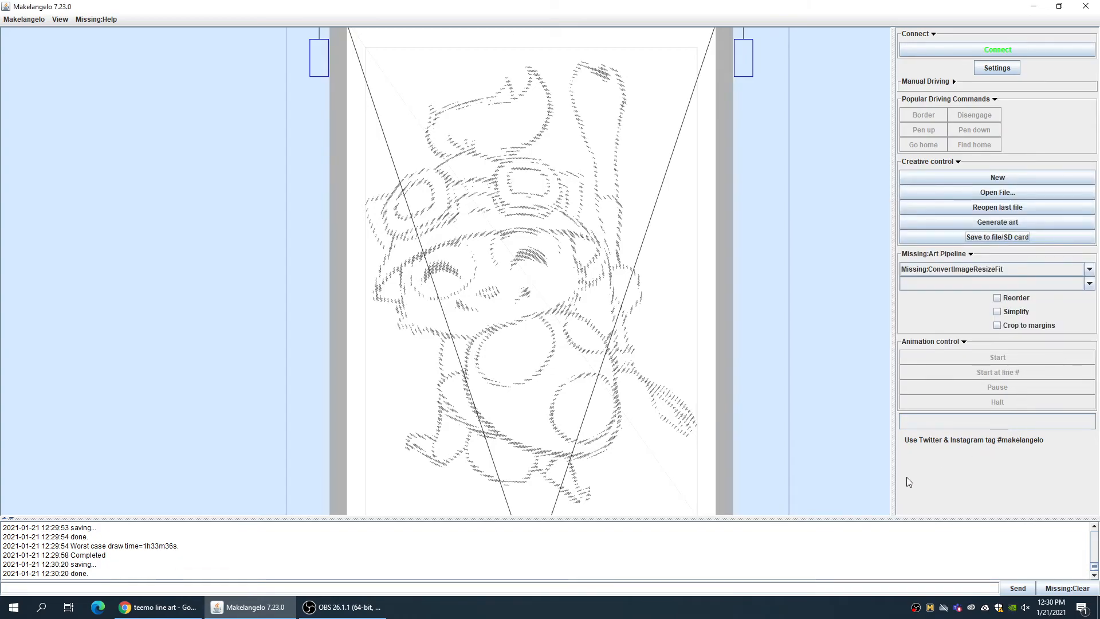
mouse_move(747, 435)
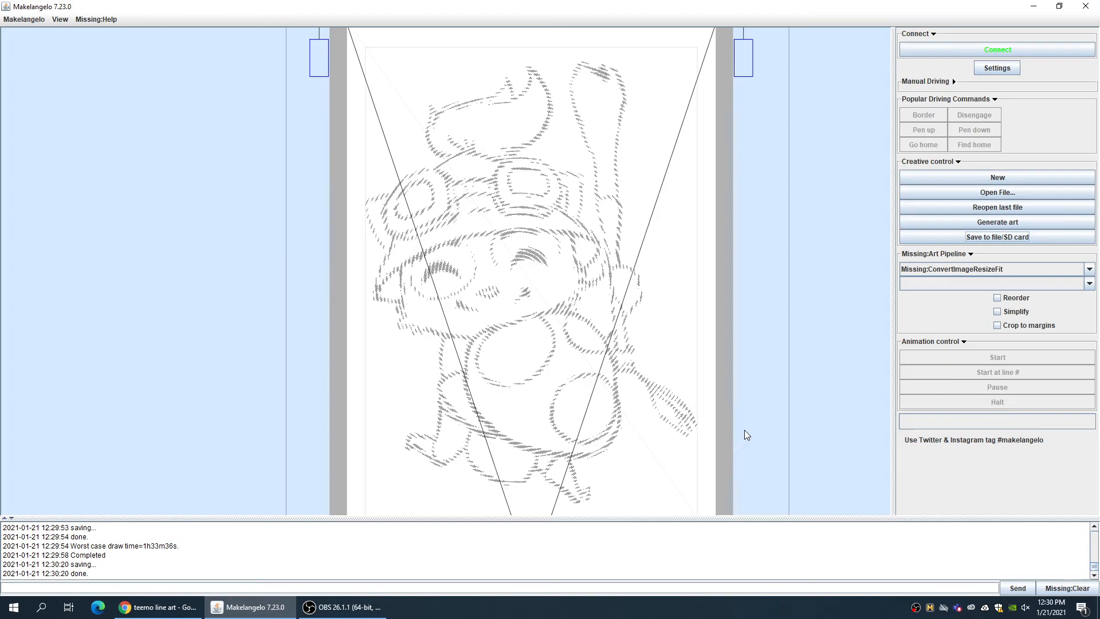
mouse_move(758, 410)
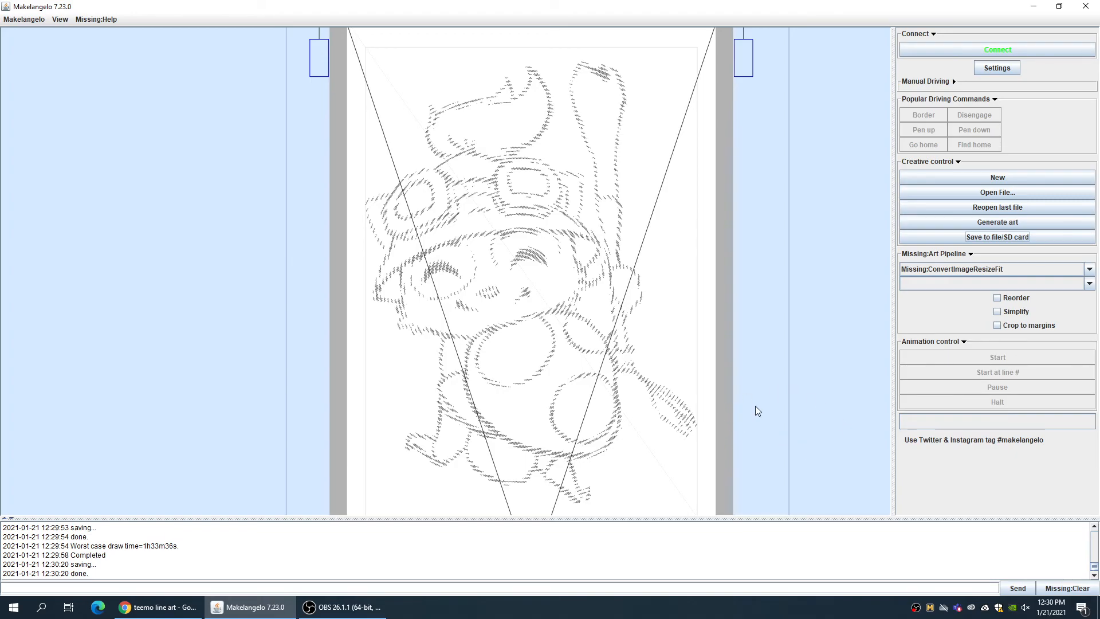
mouse_move(760, 421)
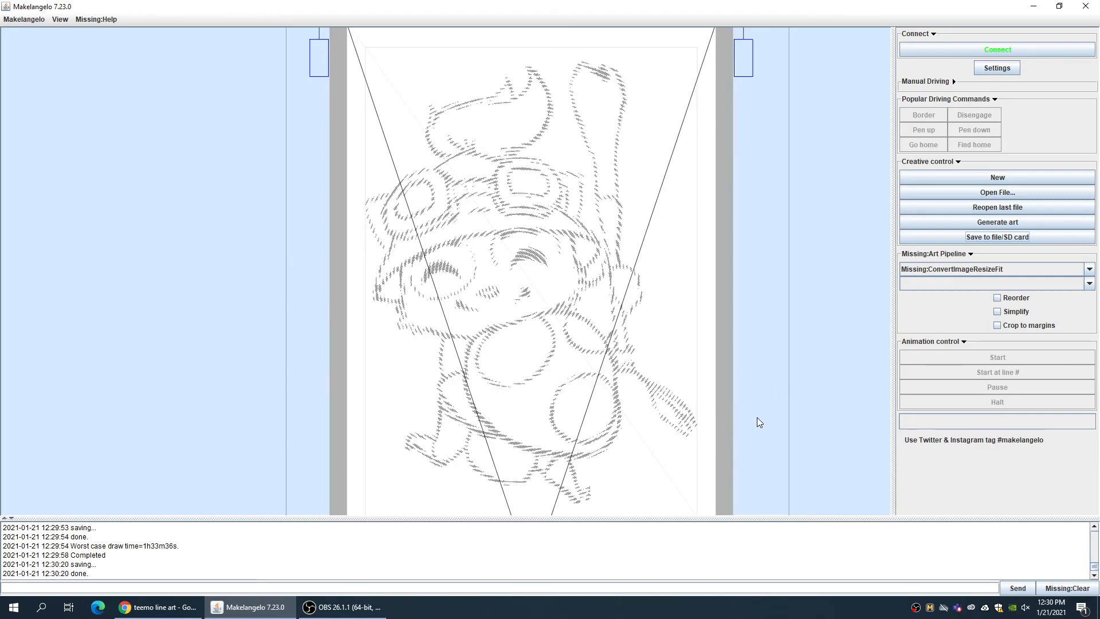